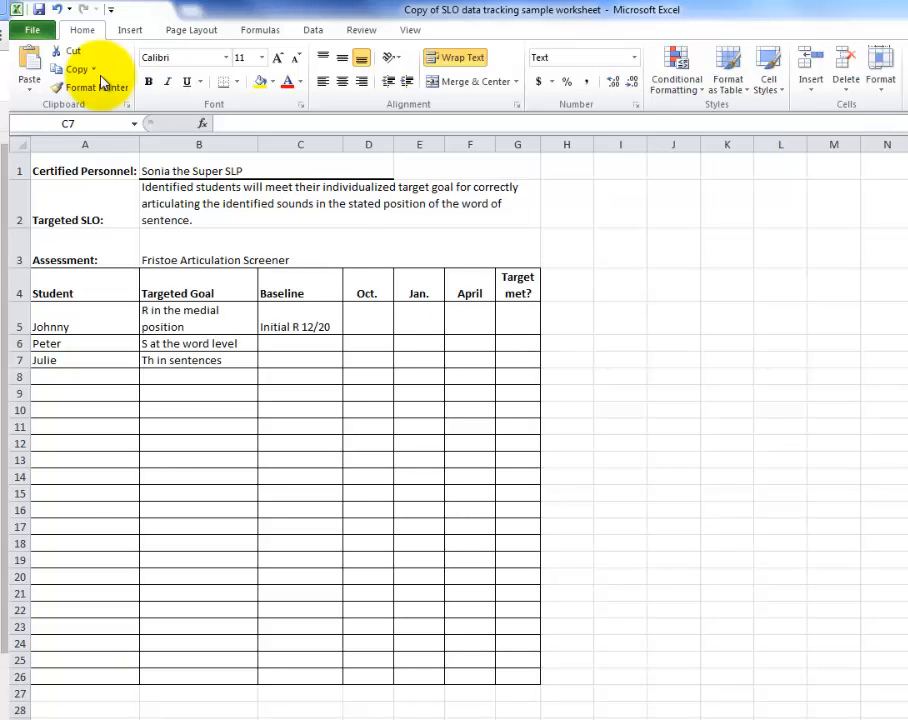
Step: Save the SLO data tracking worksheet as a PDF via Save As
left_click(34, 30)
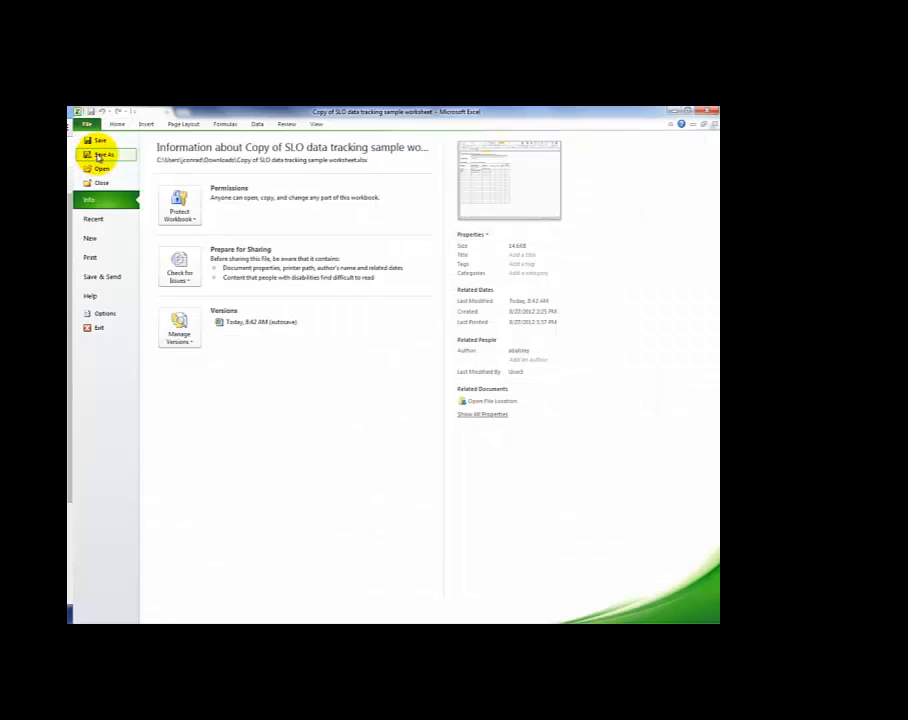
left_click(100, 156)
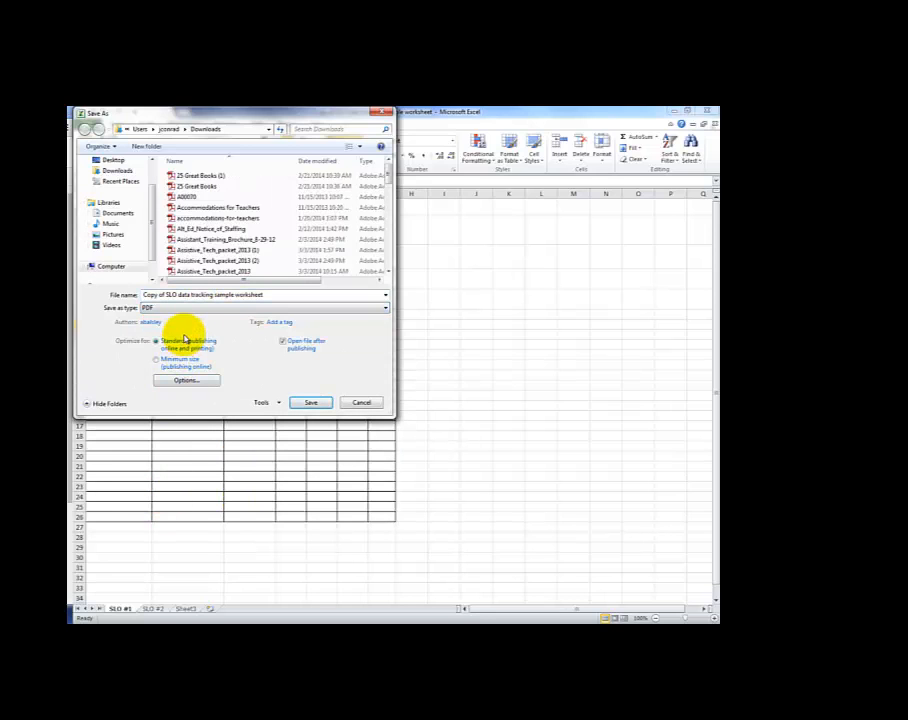
left_click(310, 402)
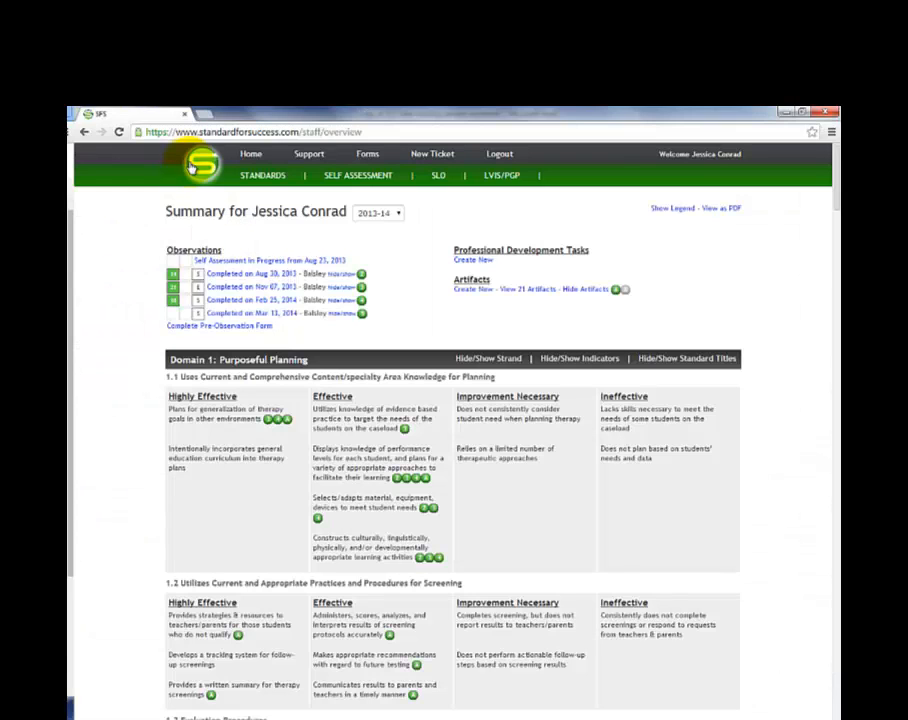
Step: Open the TLO Elementary School objective from the SLO list
left_click(436, 176)
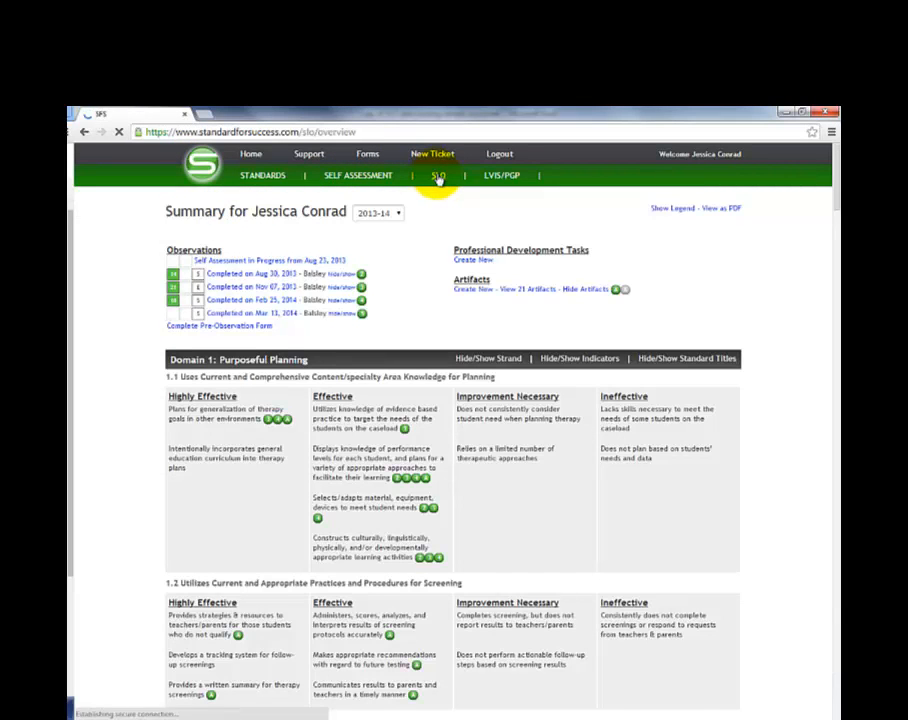
left_click(436, 176)
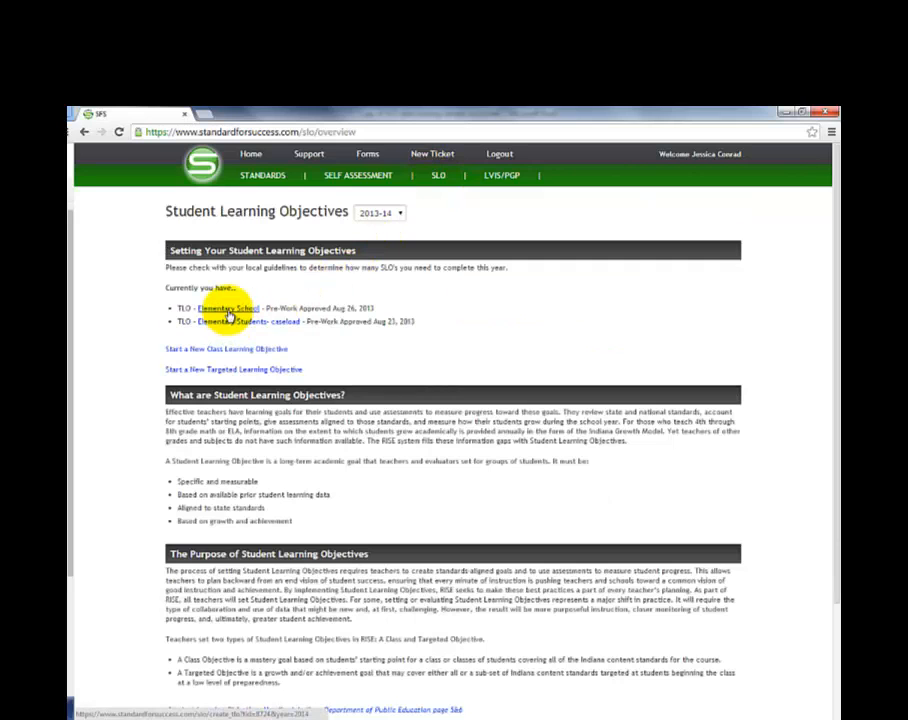
left_click(236, 320)
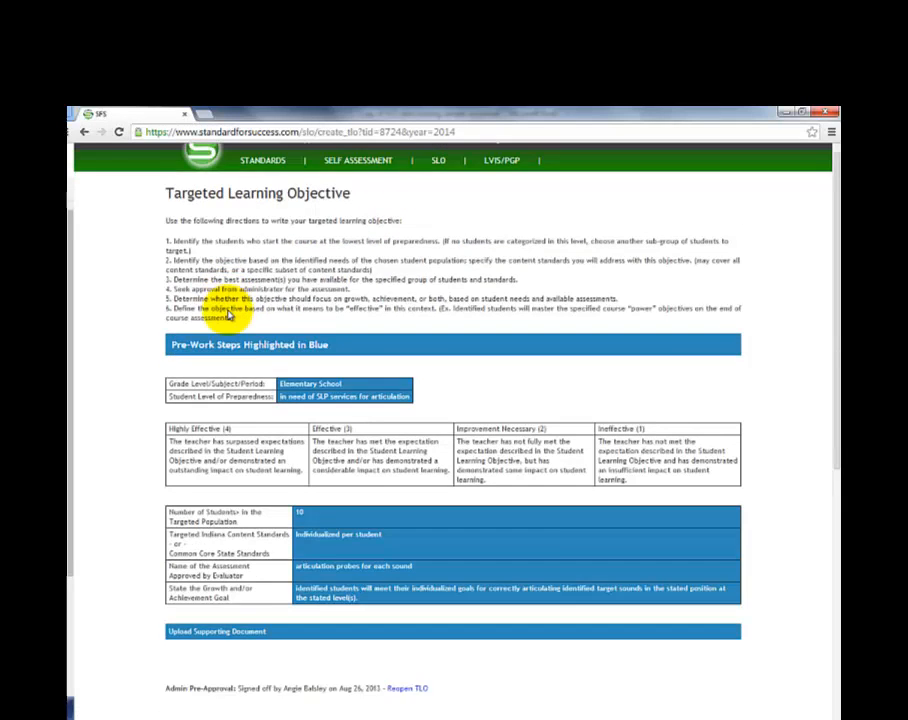
Step: Add a new supporting document under Post-Work Steps
scroll("down", 3)
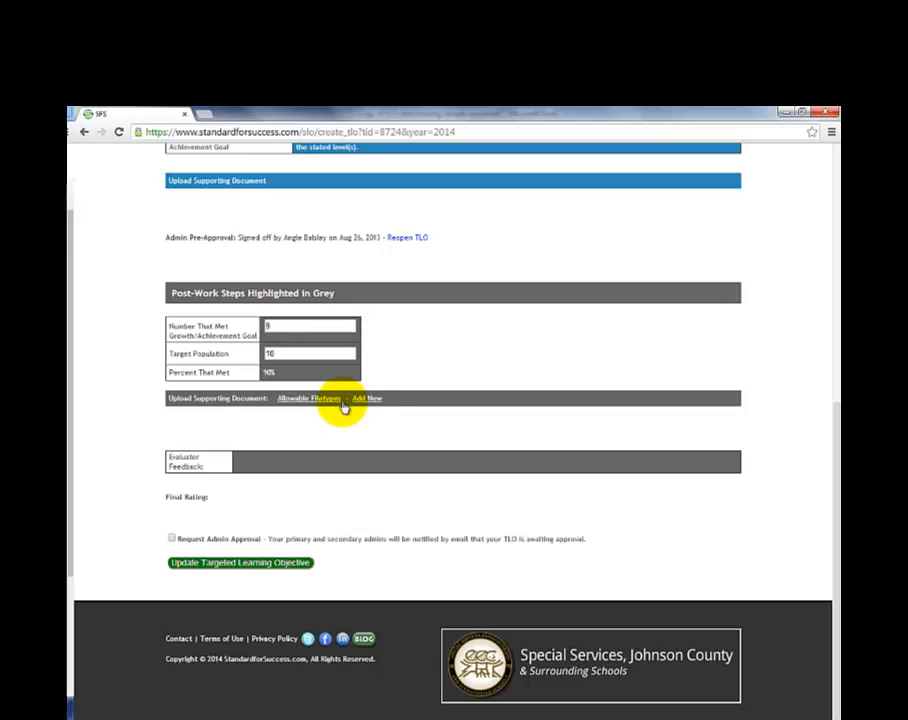
left_click(368, 398)
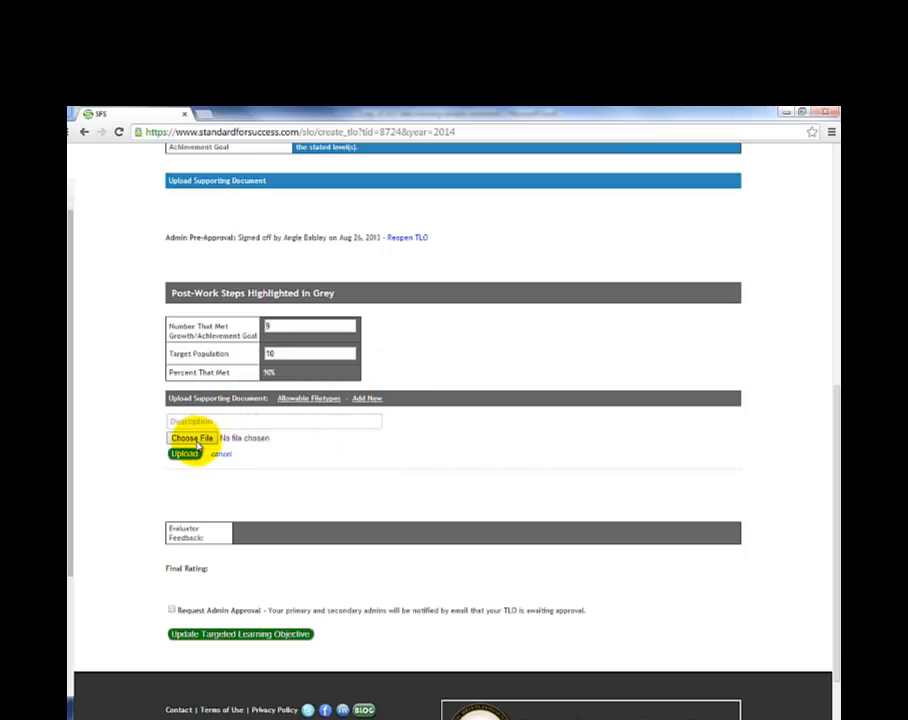
Step: Upload the SLO worksheet PDF as supporting document and update the Targeted Learning Objective
left_click(188, 438)
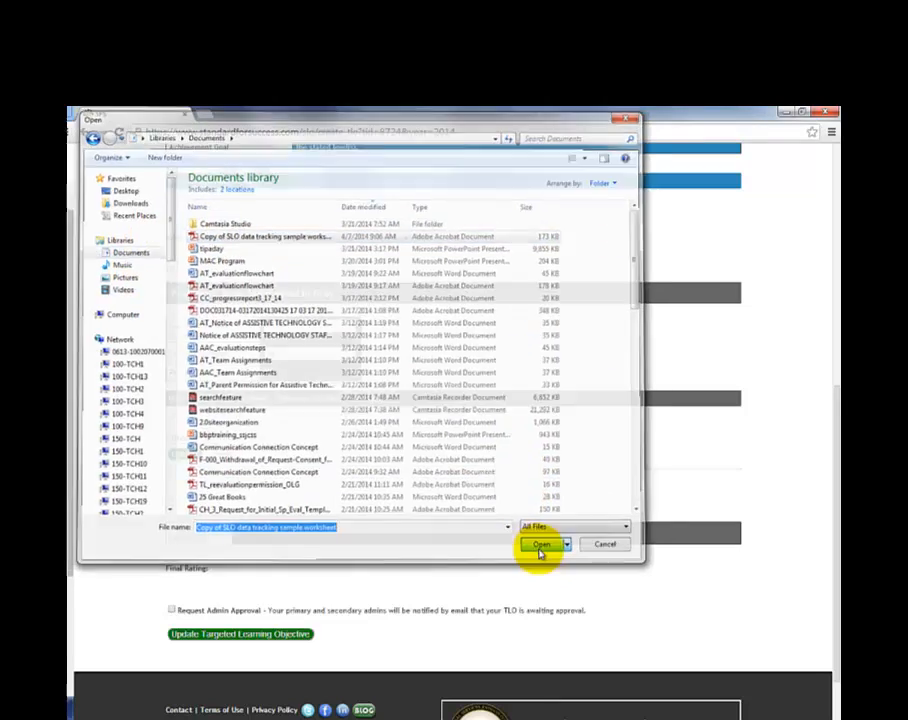
left_click(540, 544)
type("SLO (conrad #1")
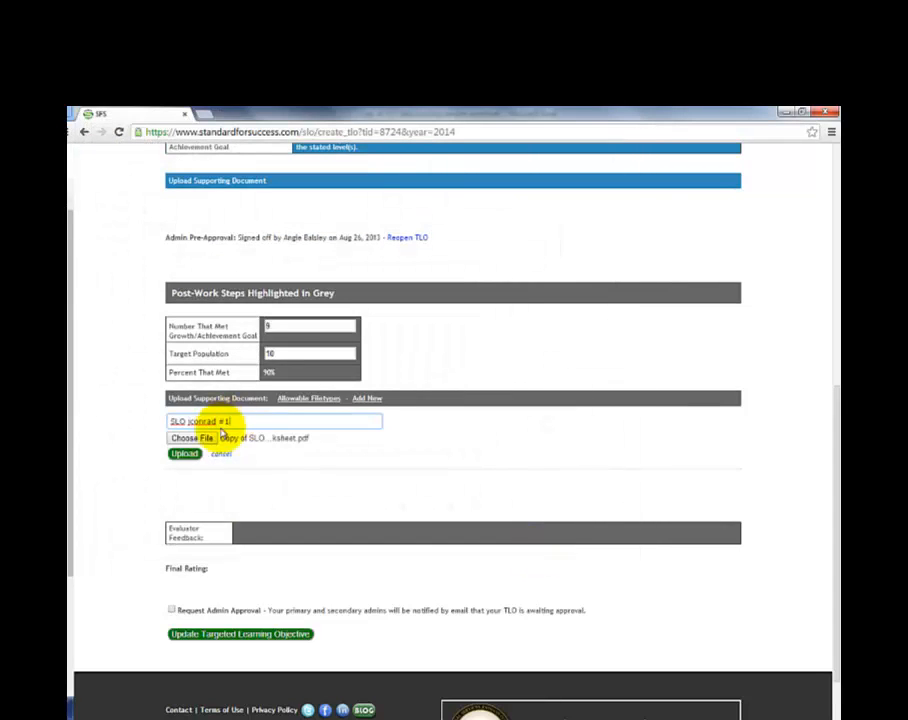
left_click(184, 454)
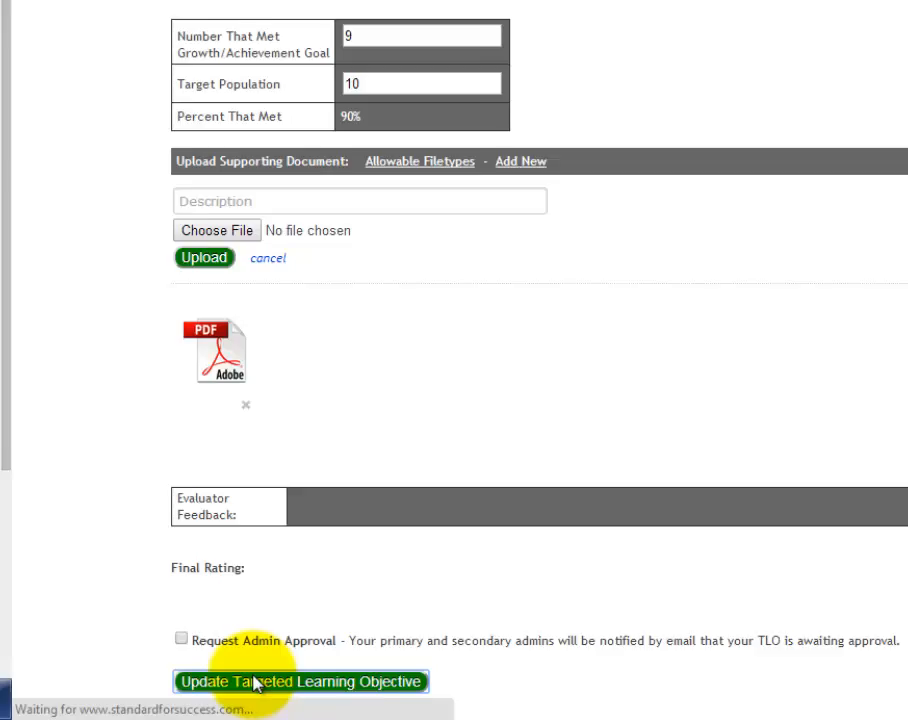
left_click(300, 680)
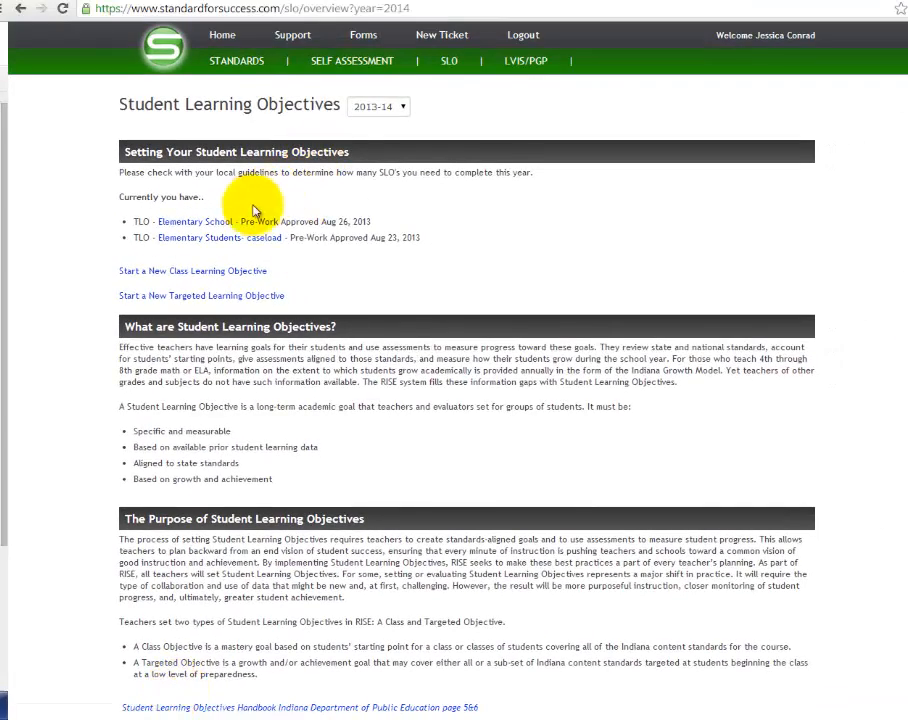